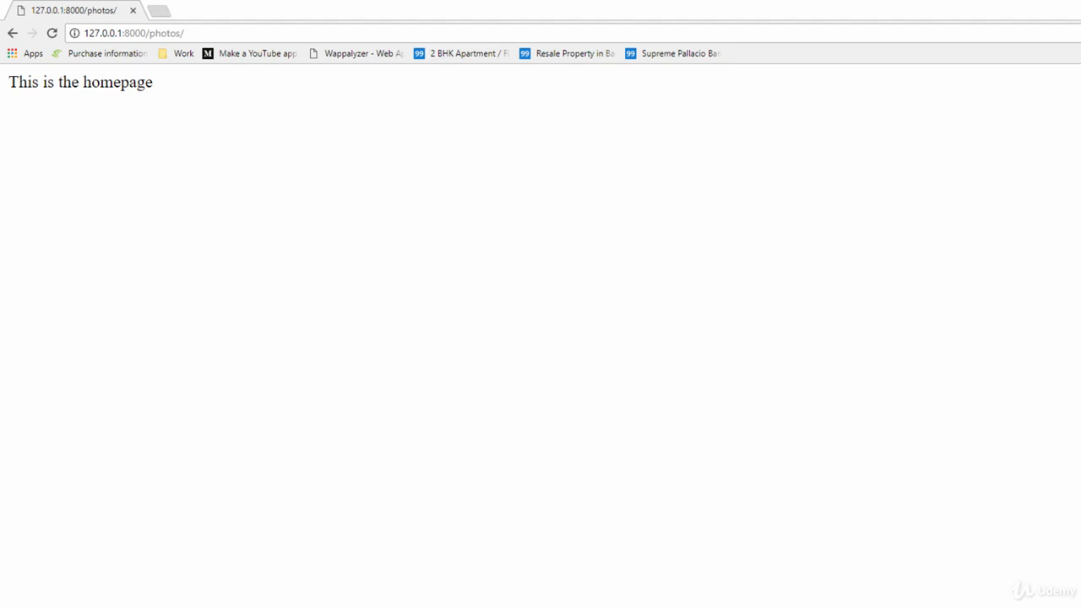
pyautogui.moveTo(206, 282)
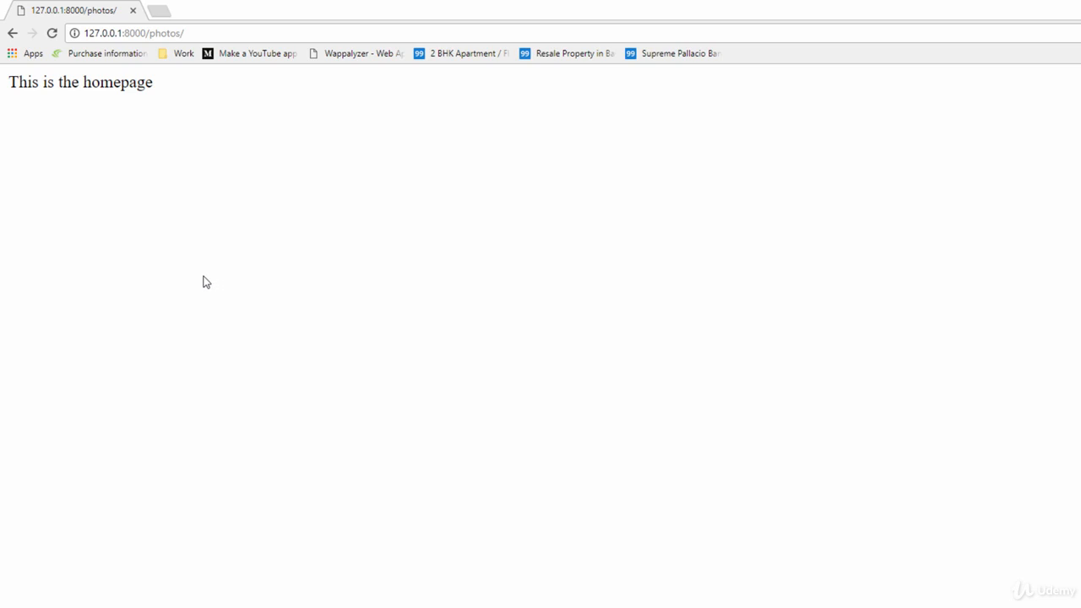
pyautogui.moveTo(193, 283)
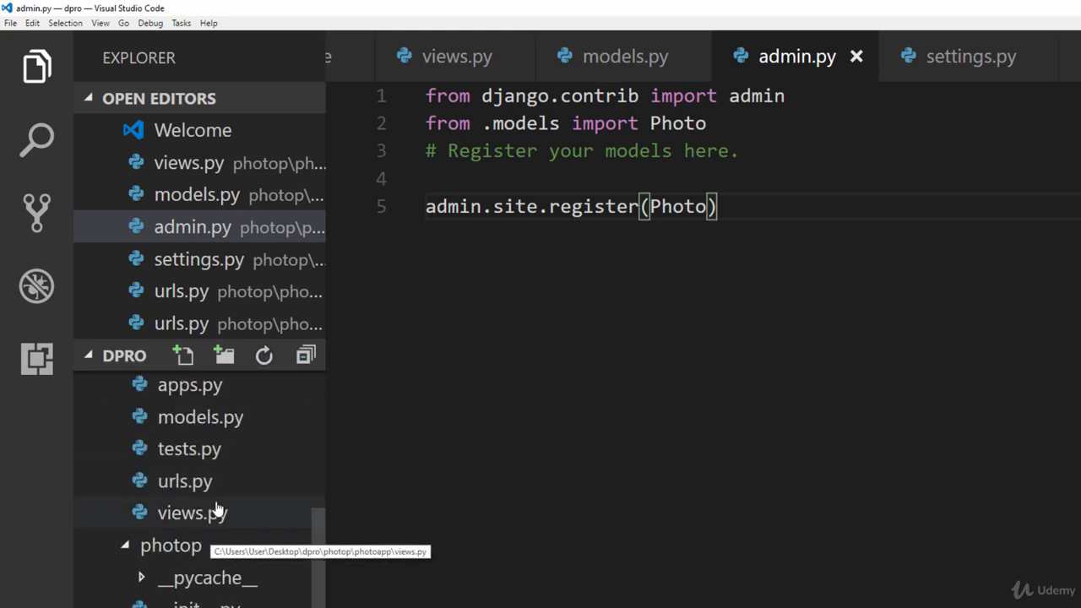
# Review index() in views.py, then open photoapp's urls.py with its empty-path route
pyautogui.click(192, 513)
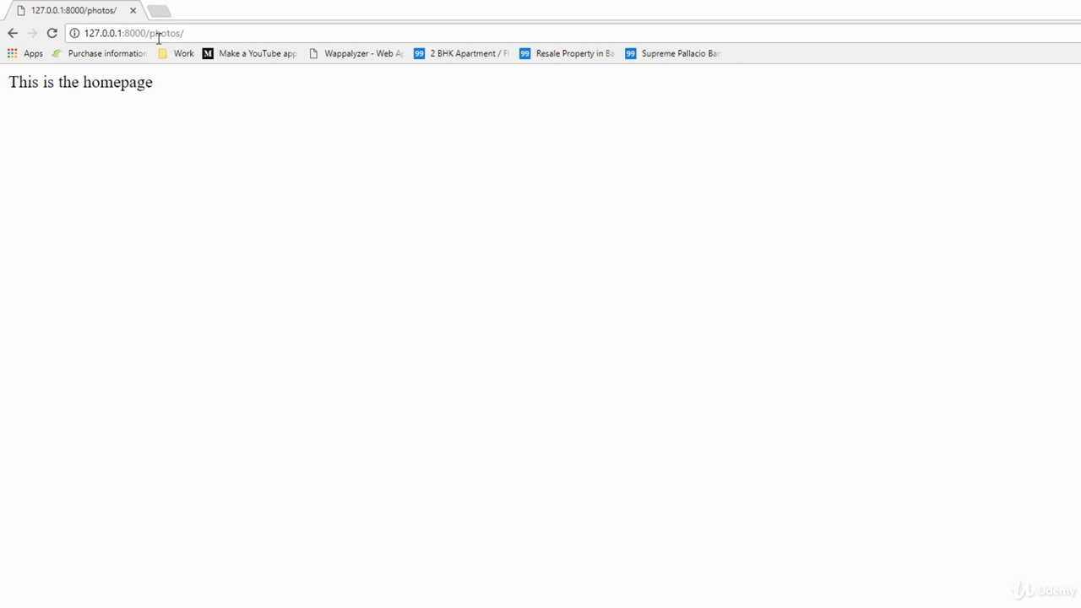
pyautogui.moveTo(177, 589)
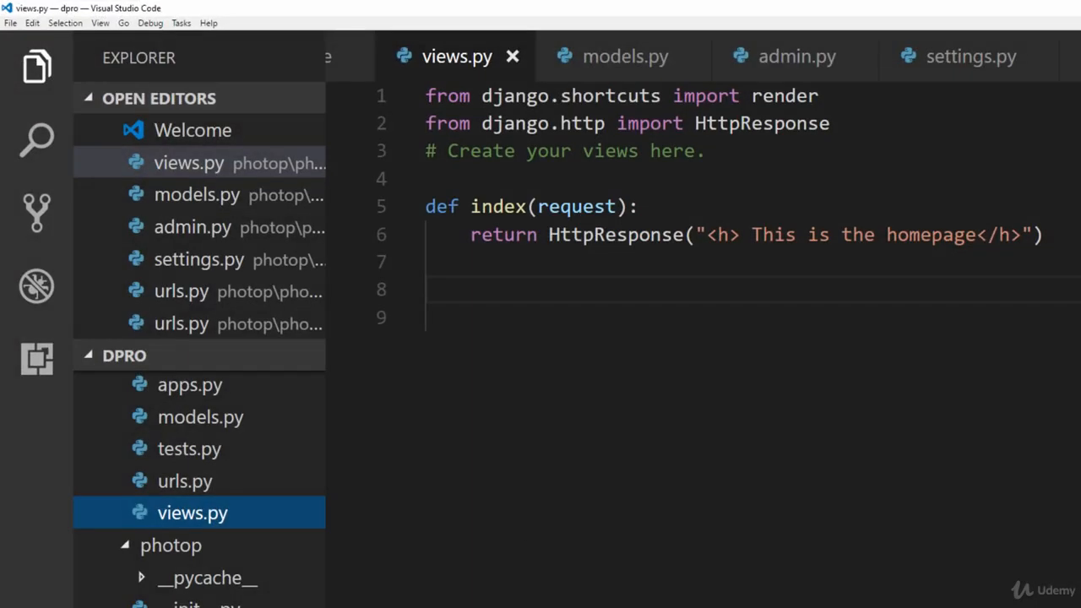
pyautogui.moveTo(545, 391)
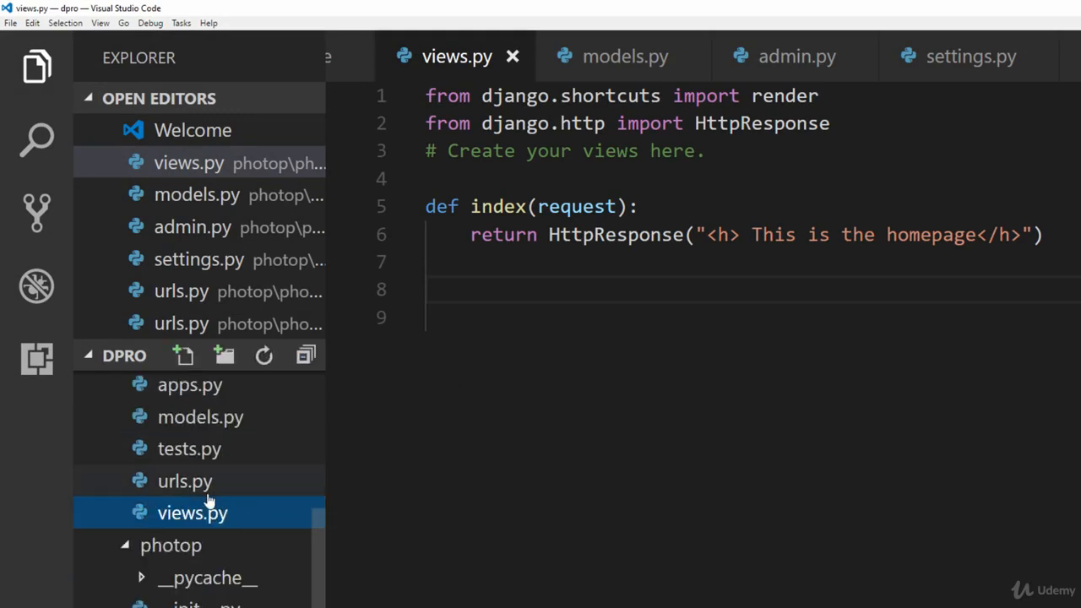
pyautogui.click(184, 481)
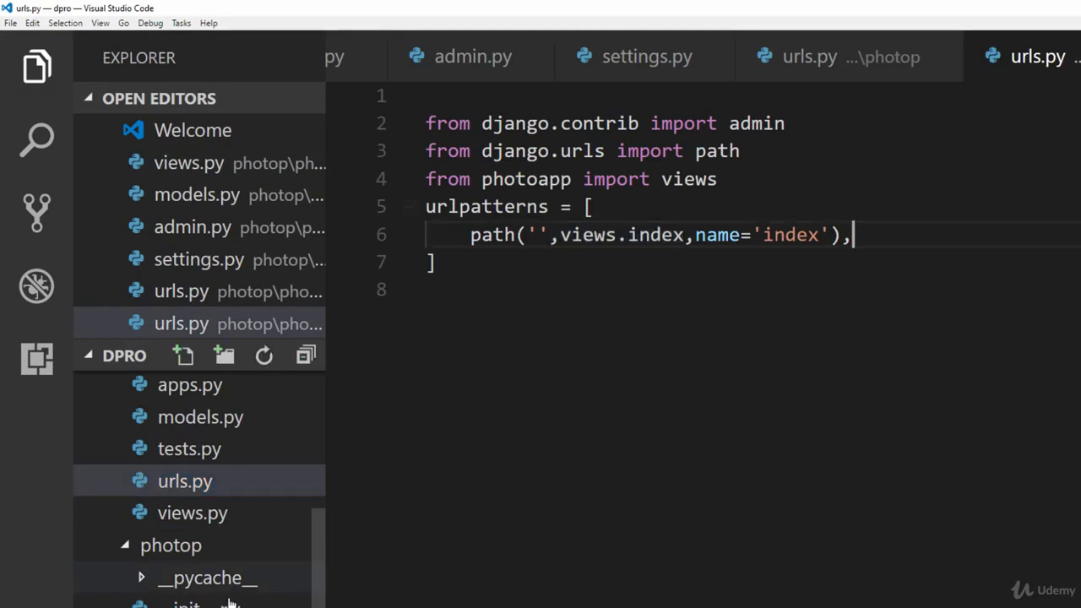
pyautogui.click(809, 56)
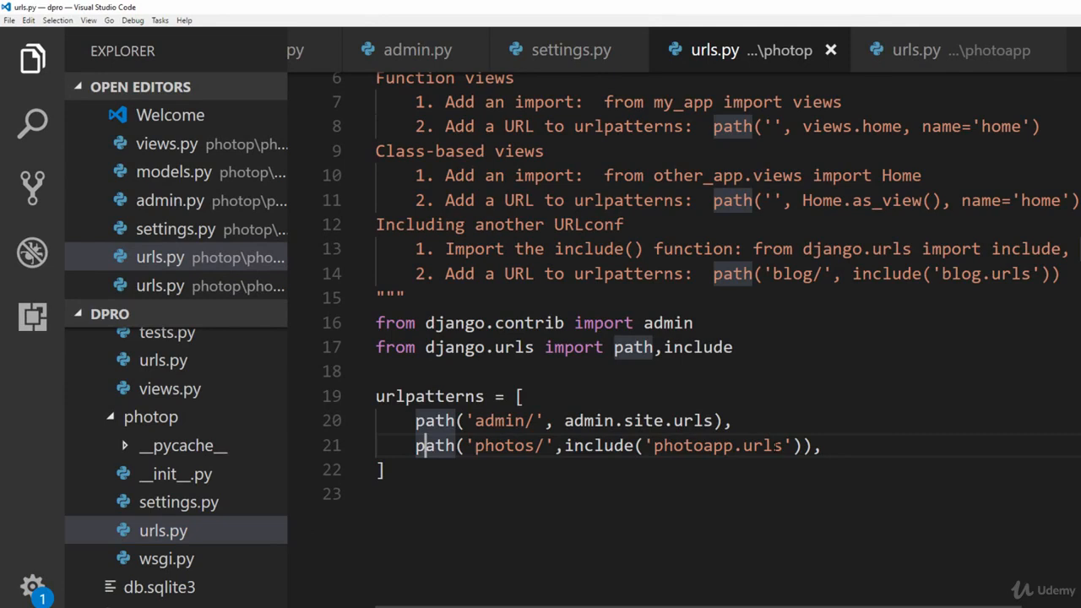
pyautogui.doubleClick(693, 445)
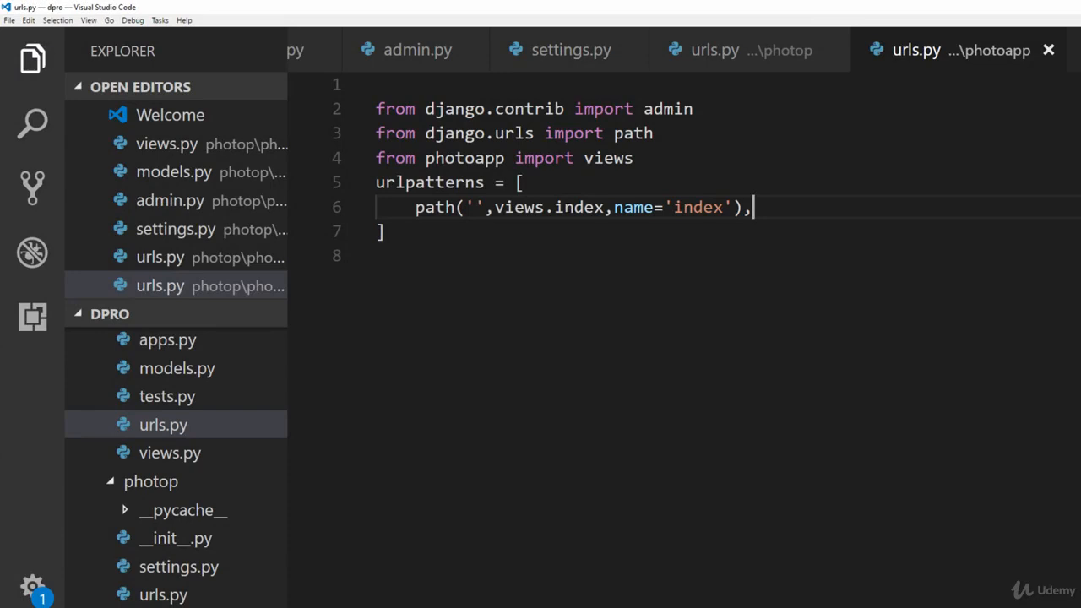
# Add path('<int:photo_id>/', views.detail) to urlpatterns in photoapp/urls.py
pyautogui.press('Enter')
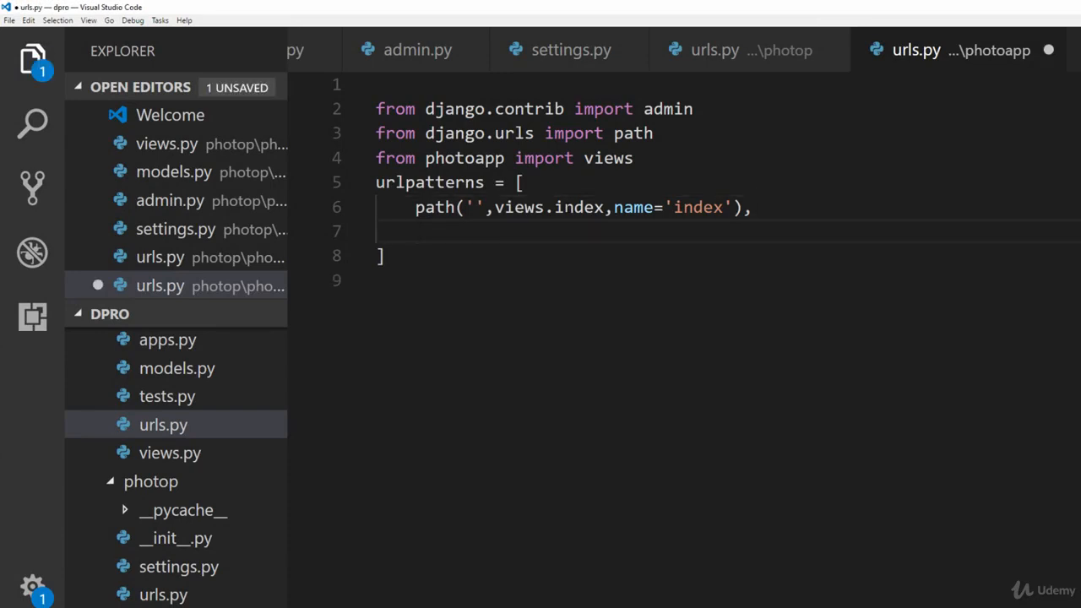
pyautogui.write('path')
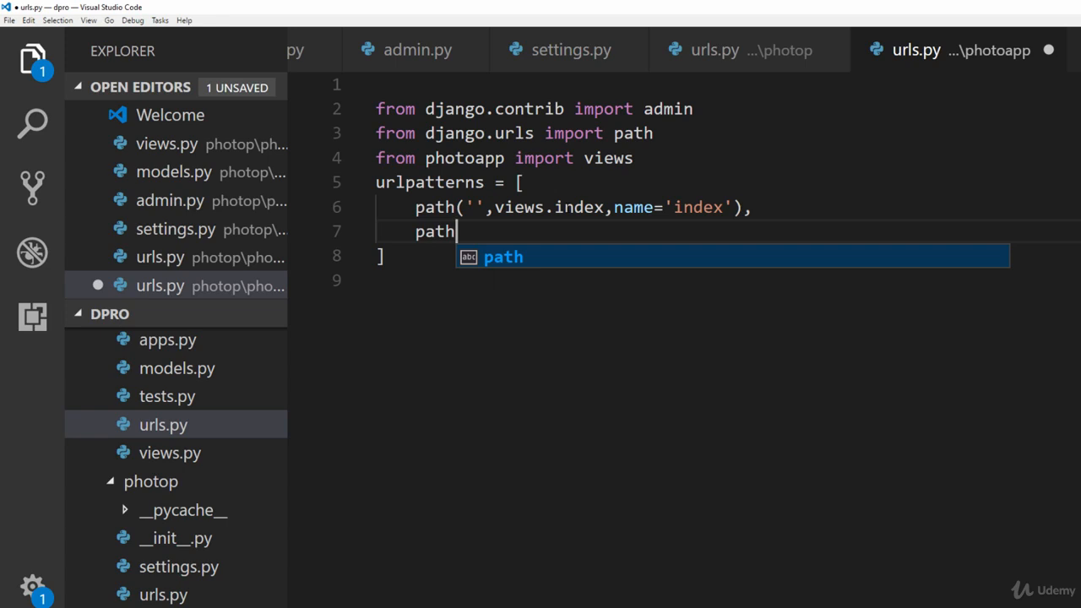
pyautogui.write('()')
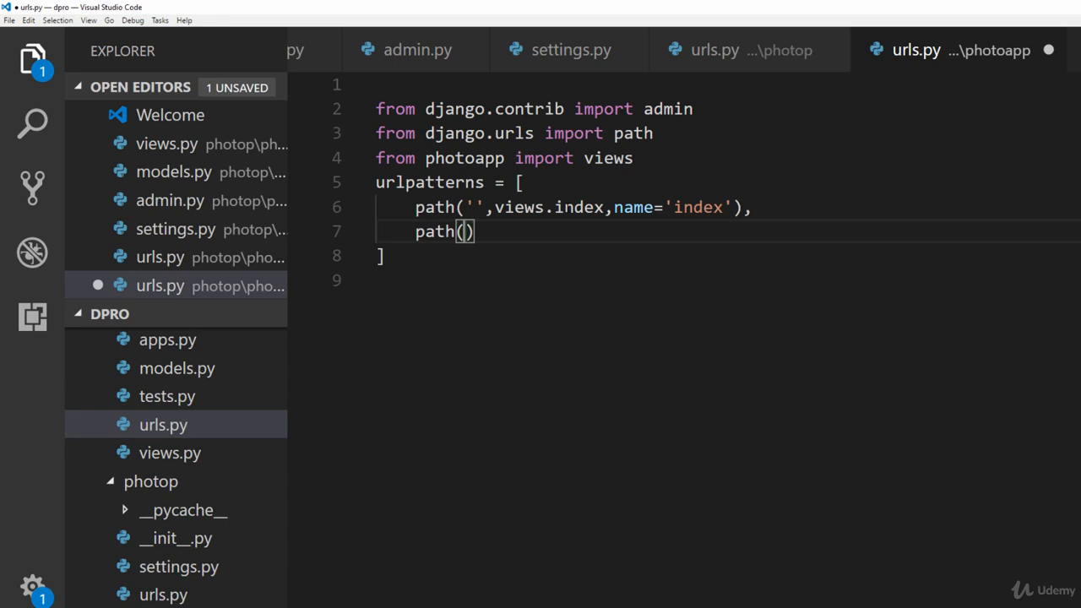
pyautogui.write("''")
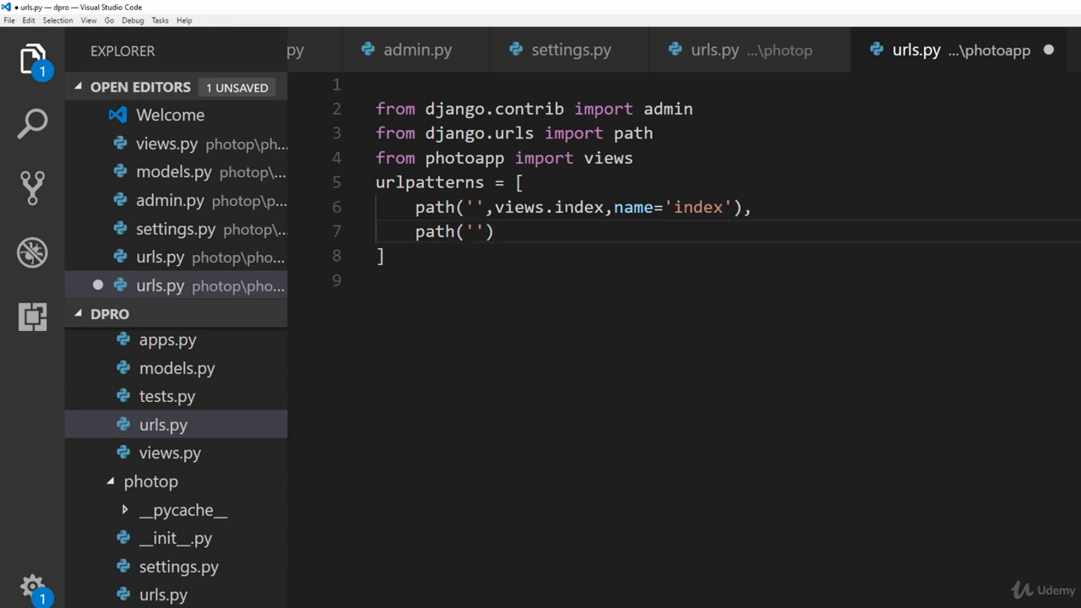
pyautogui.write('<int')
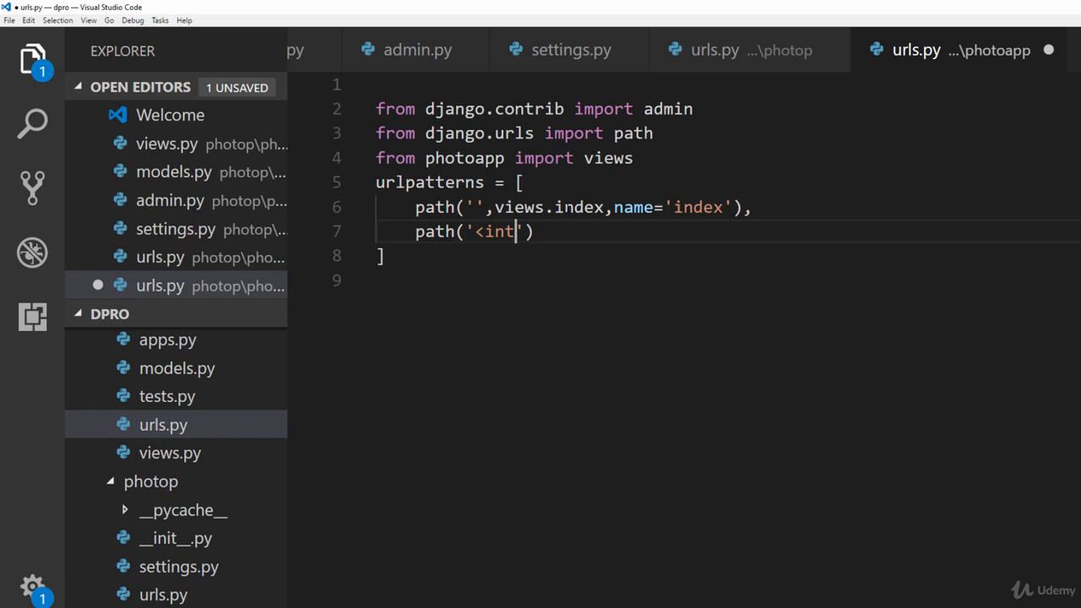
pyautogui.write(':')
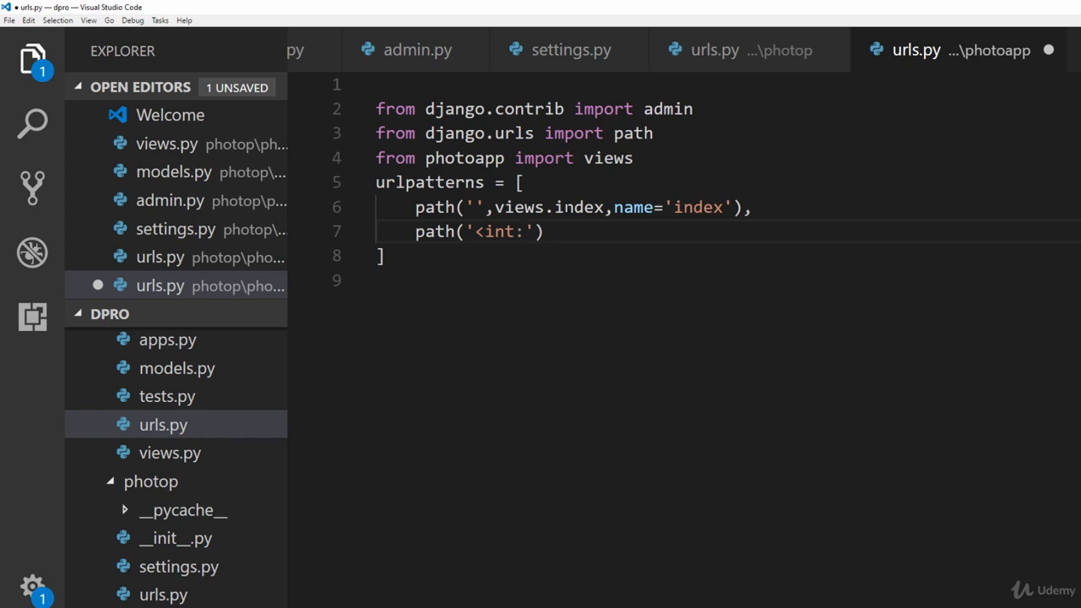
pyautogui.write('photo_')
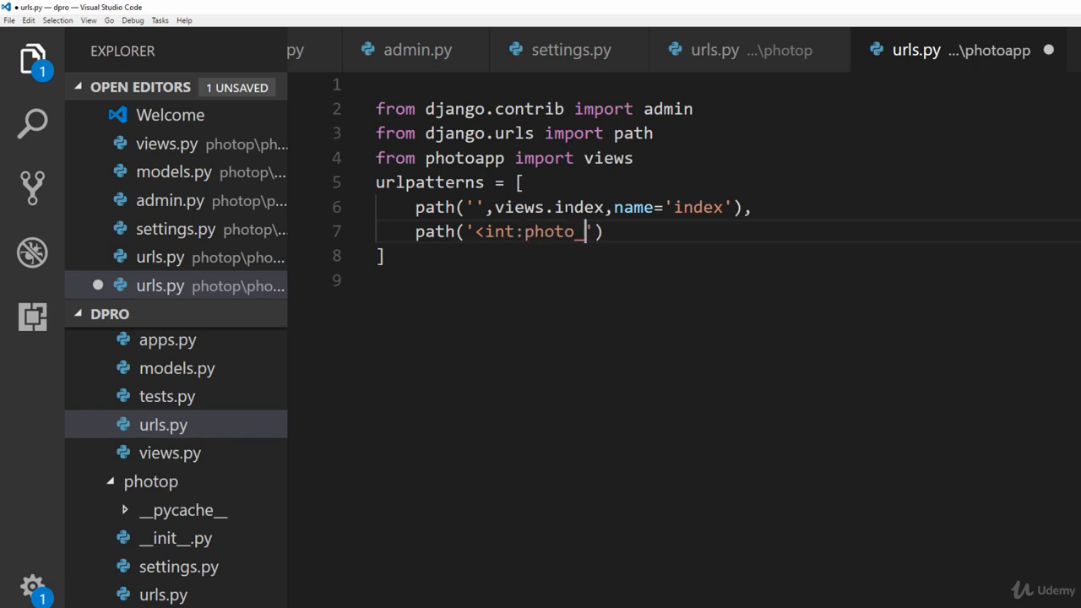
pyautogui.write('id')
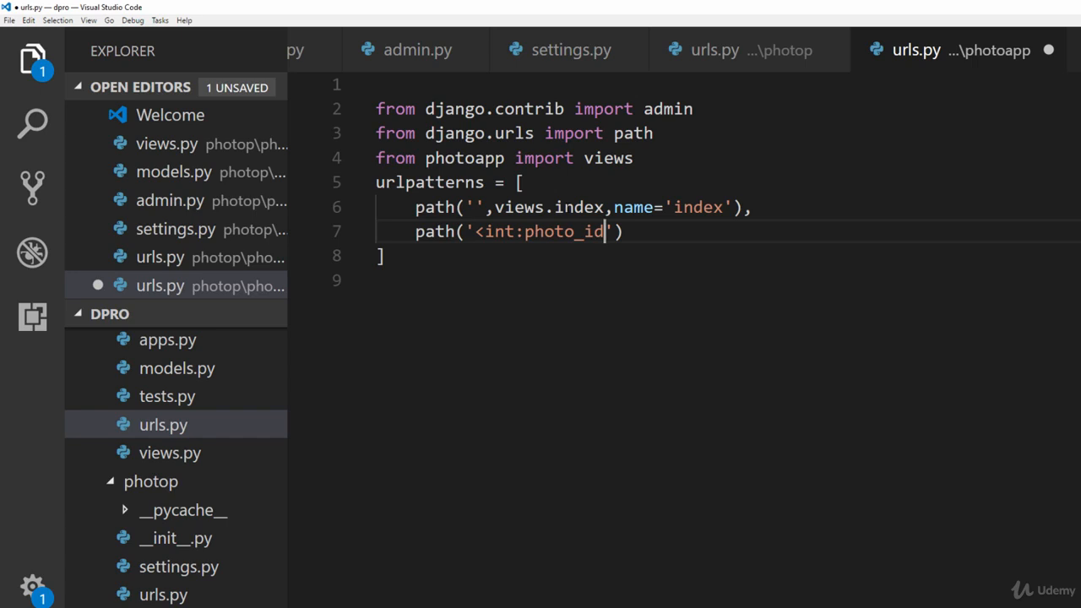
pyautogui.write('>')
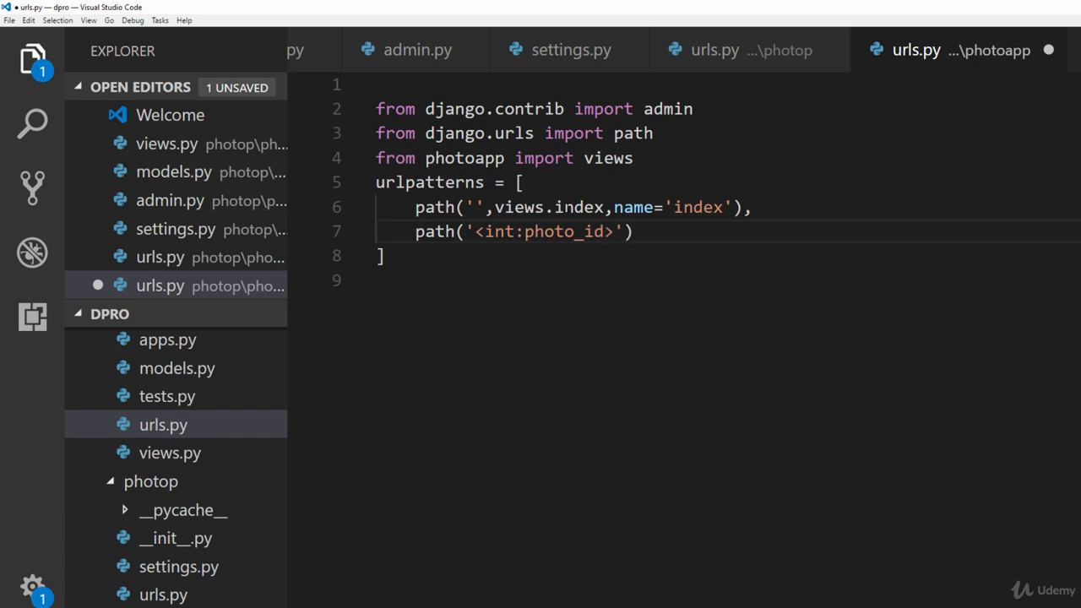
pyautogui.write('/')
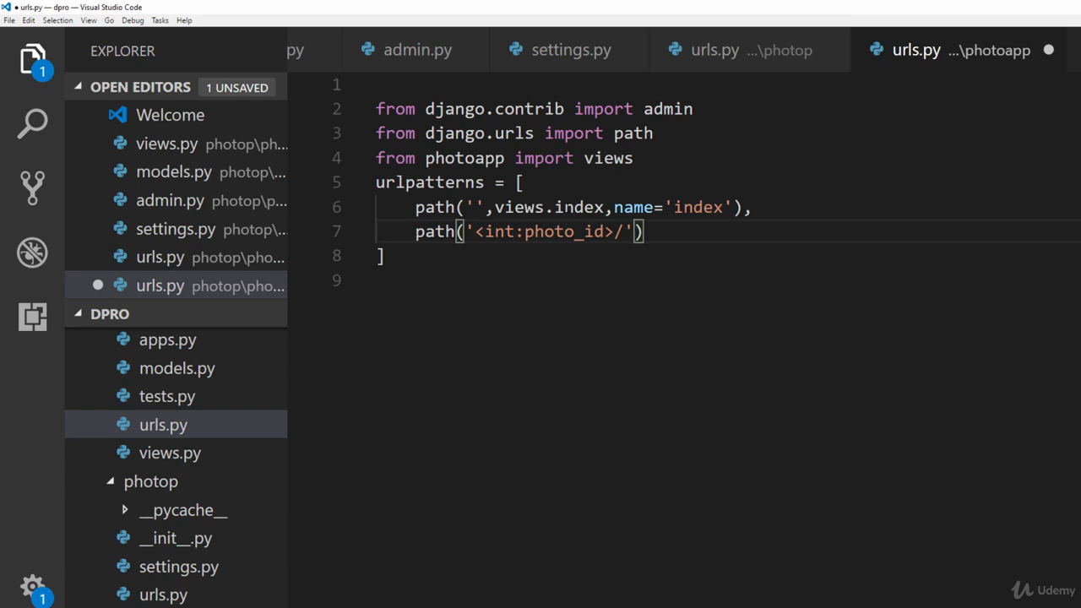
pyautogui.write(',views')
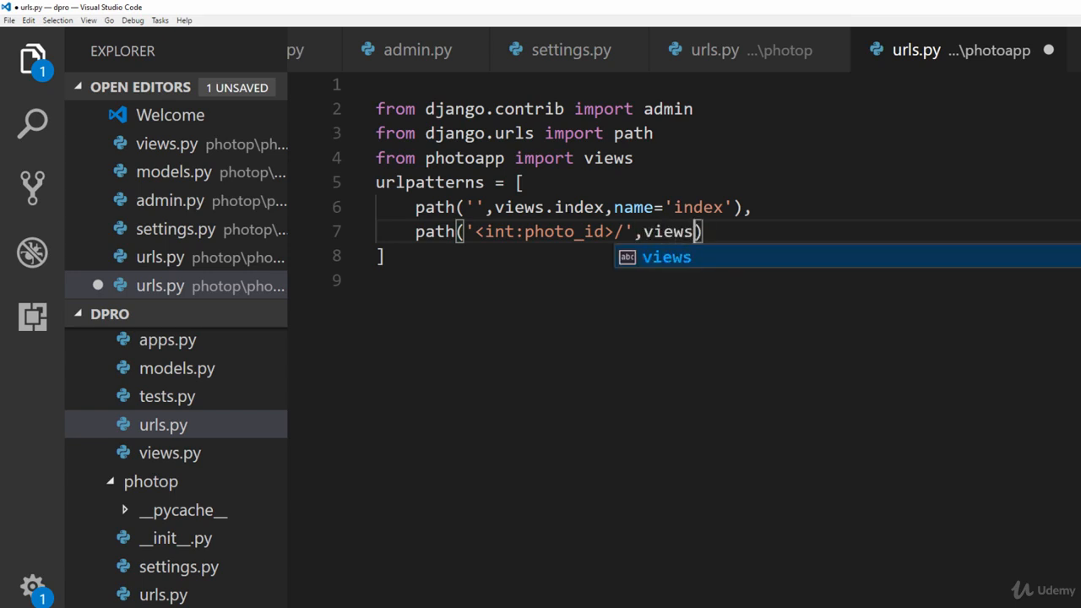
pyautogui.write('.detail')
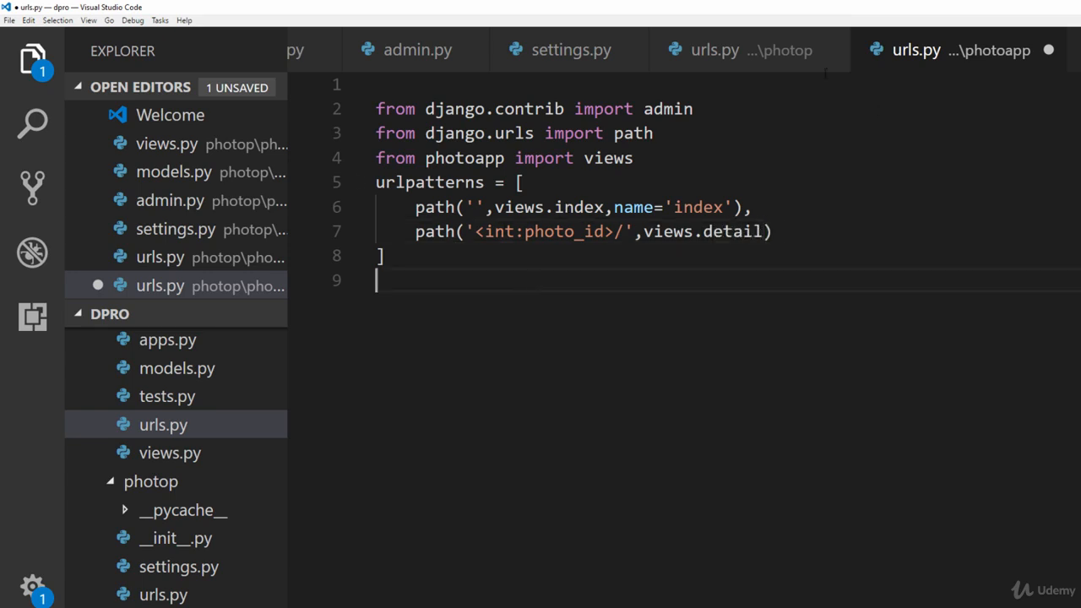
pyautogui.moveTo(169, 452)
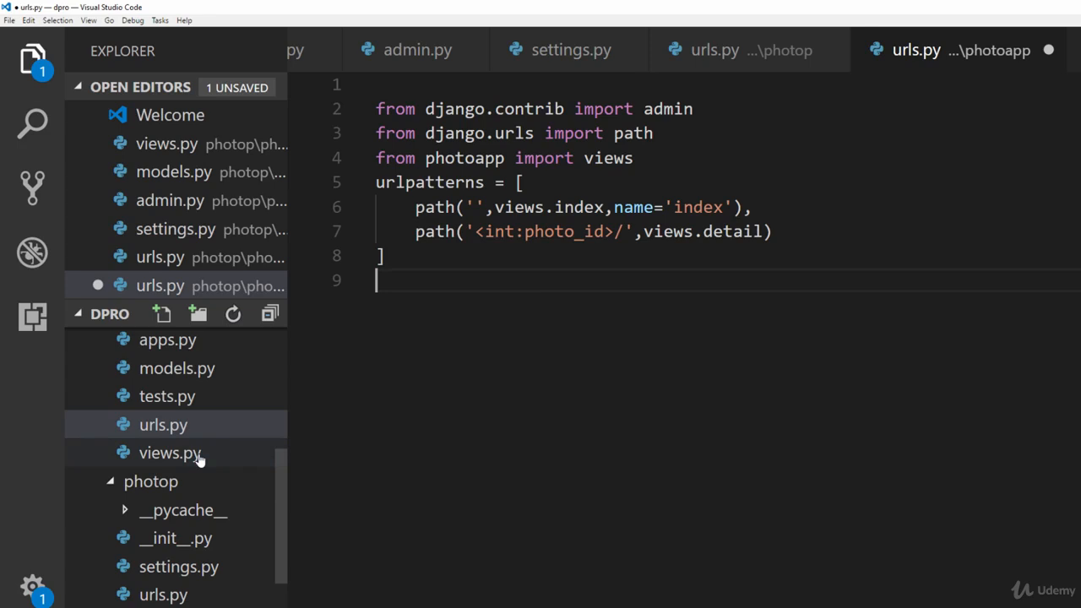
pyautogui.click(170, 453)
pyautogui.write('return HttpResponse(')
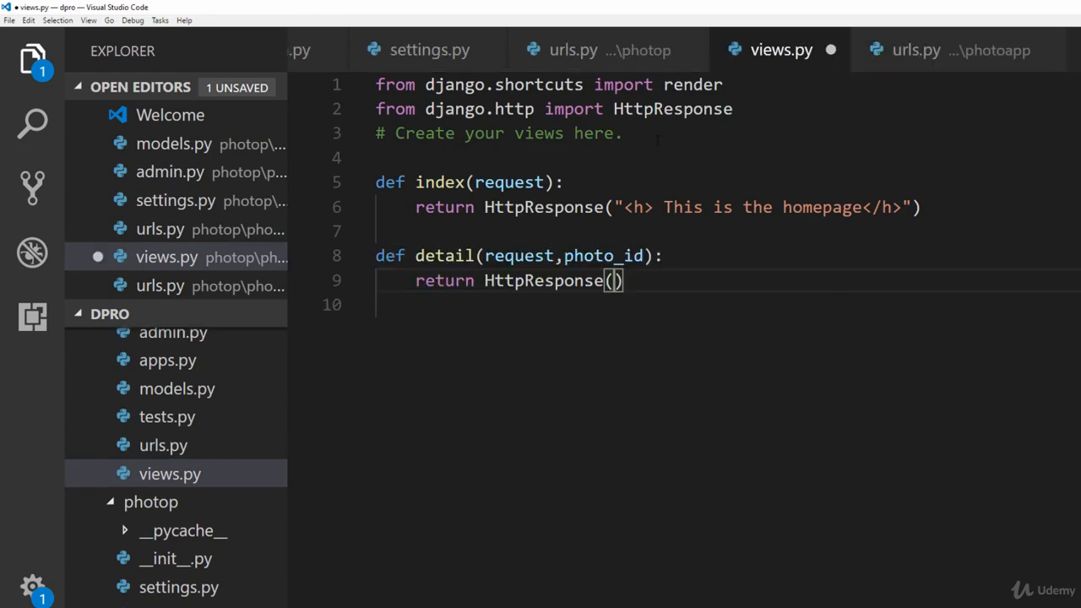
# Make detail's HttpResponse return '<h2> This is the page for Photo' + str(photo_id)
pyautogui.write('<>"')
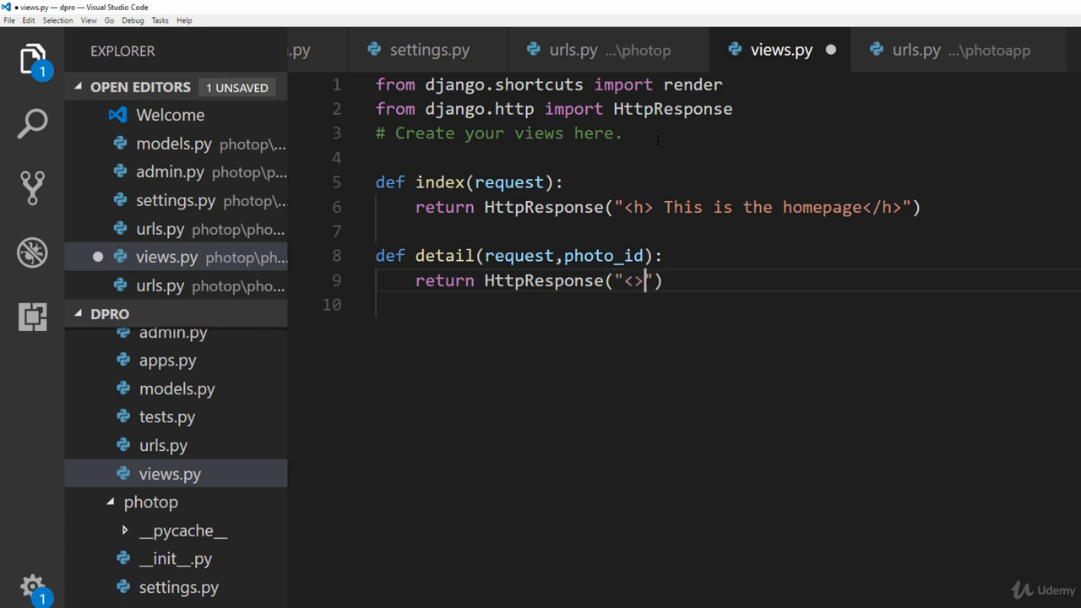
pyautogui.write('h2')
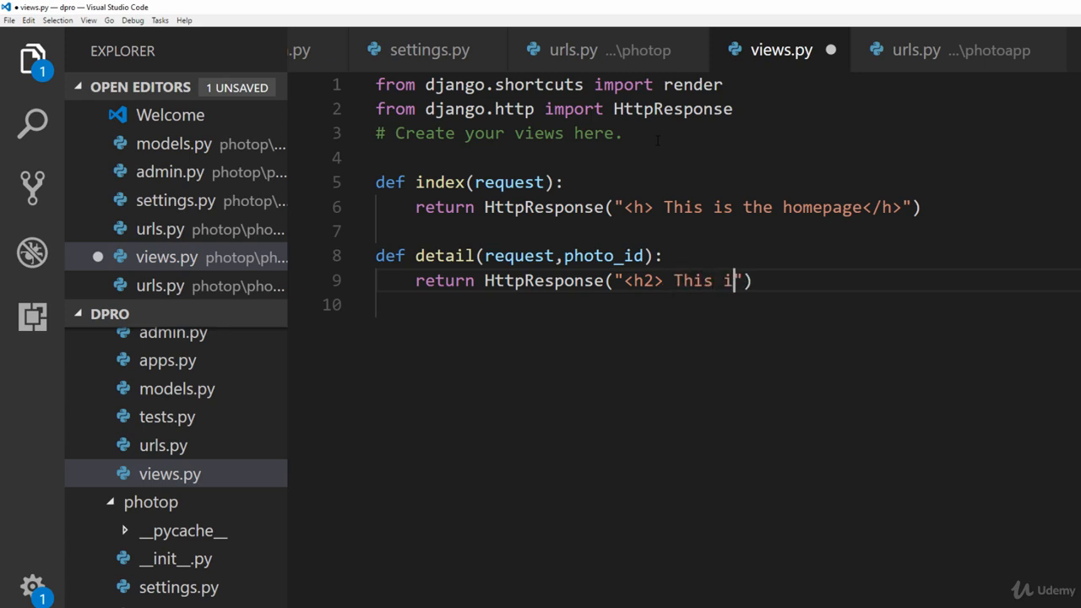
pyautogui.write('s the page for Photo')
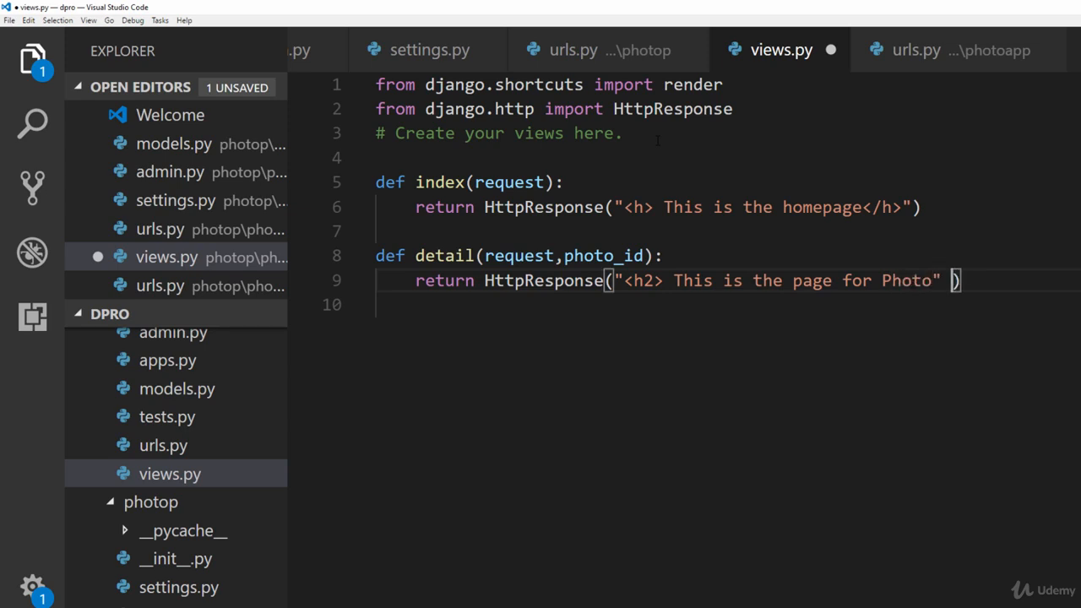
pyautogui.write('+')
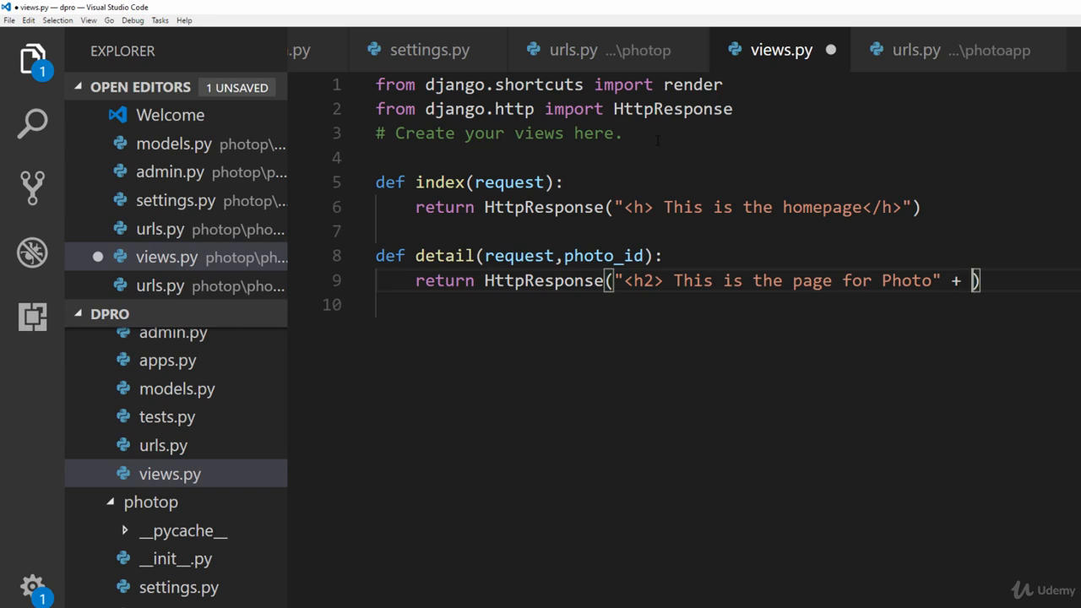
pyautogui.write('str')
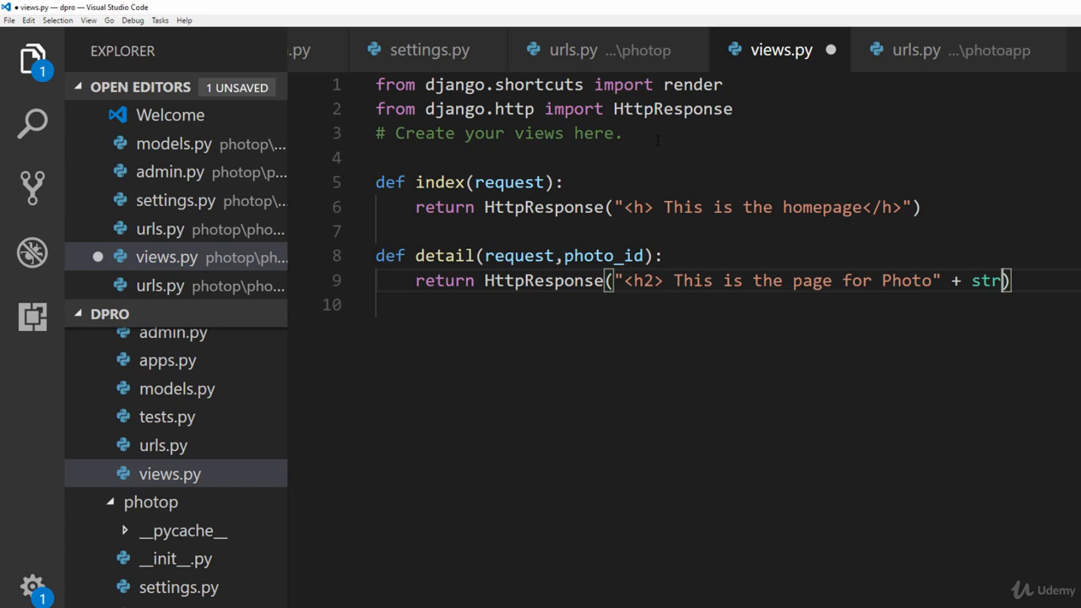
pyautogui.write('(photo_id')
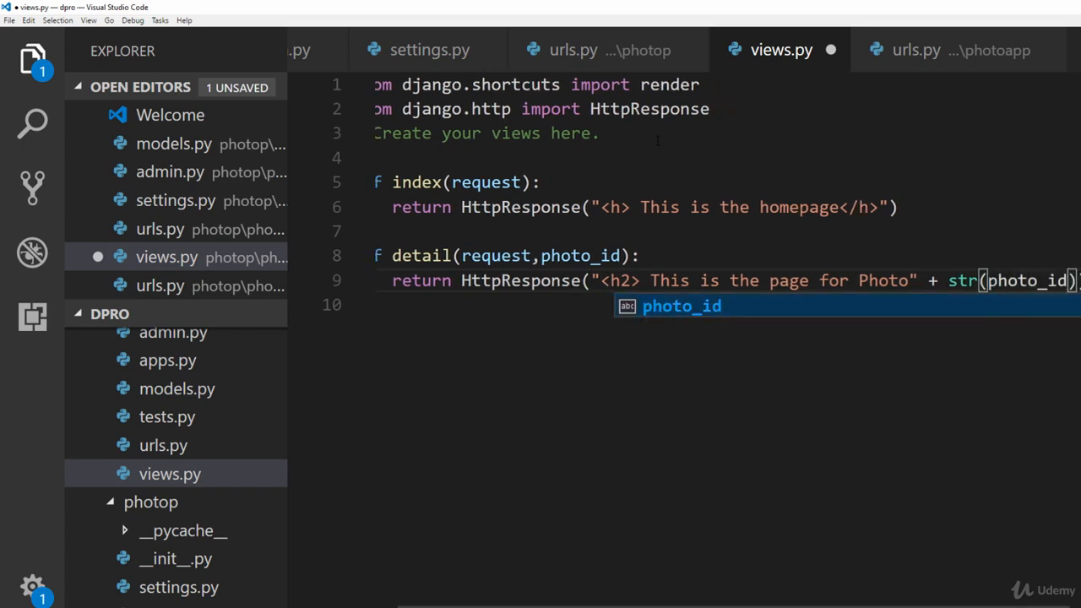
pyautogui.write('+')
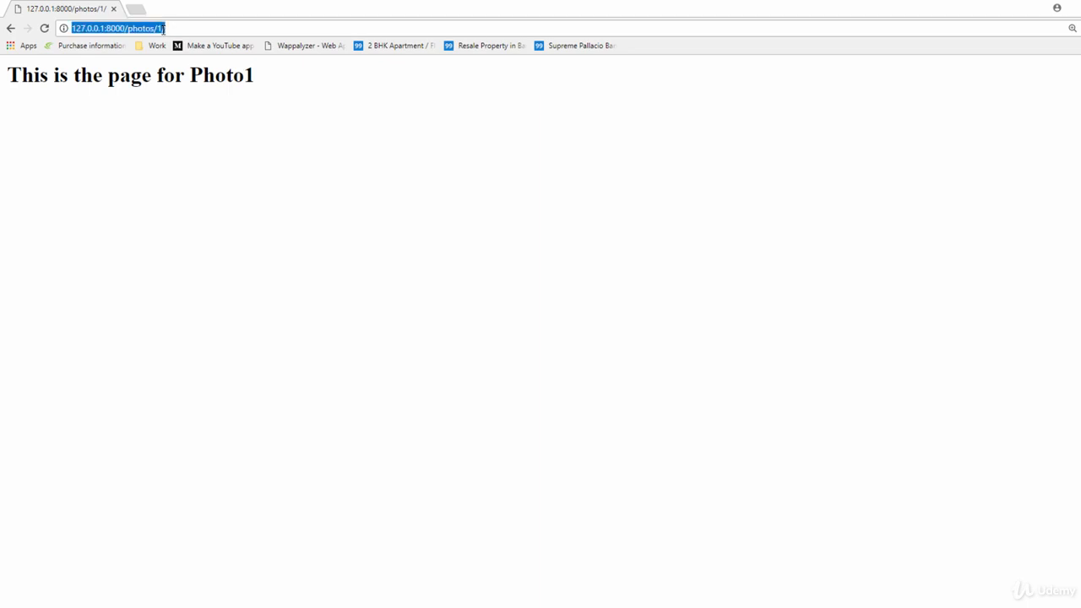
pyautogui.click(169, 28)
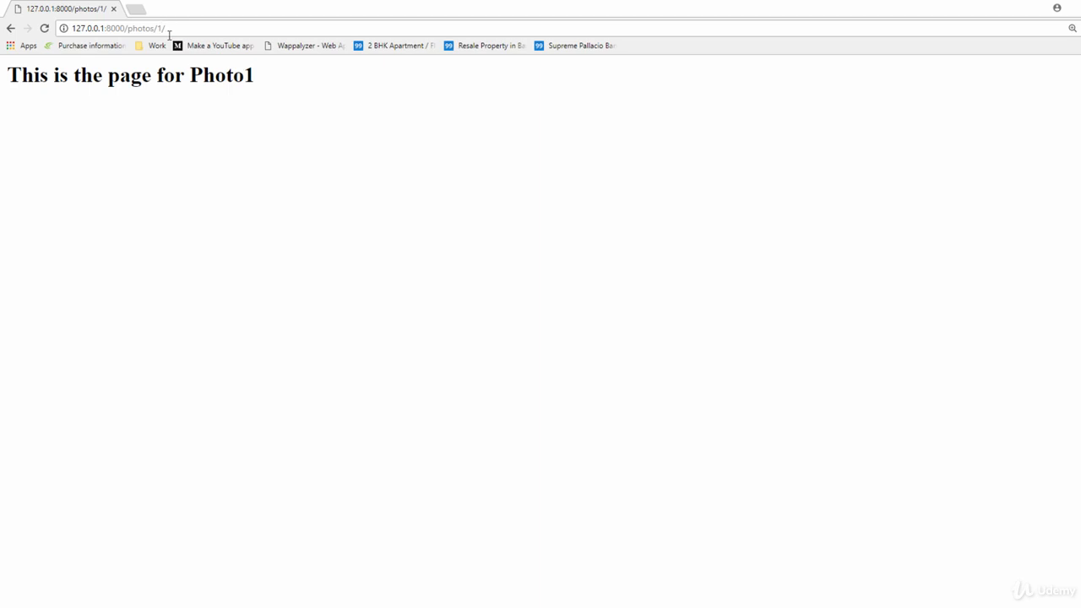
pyautogui.moveTo(218, 46)
pyautogui.write('5')
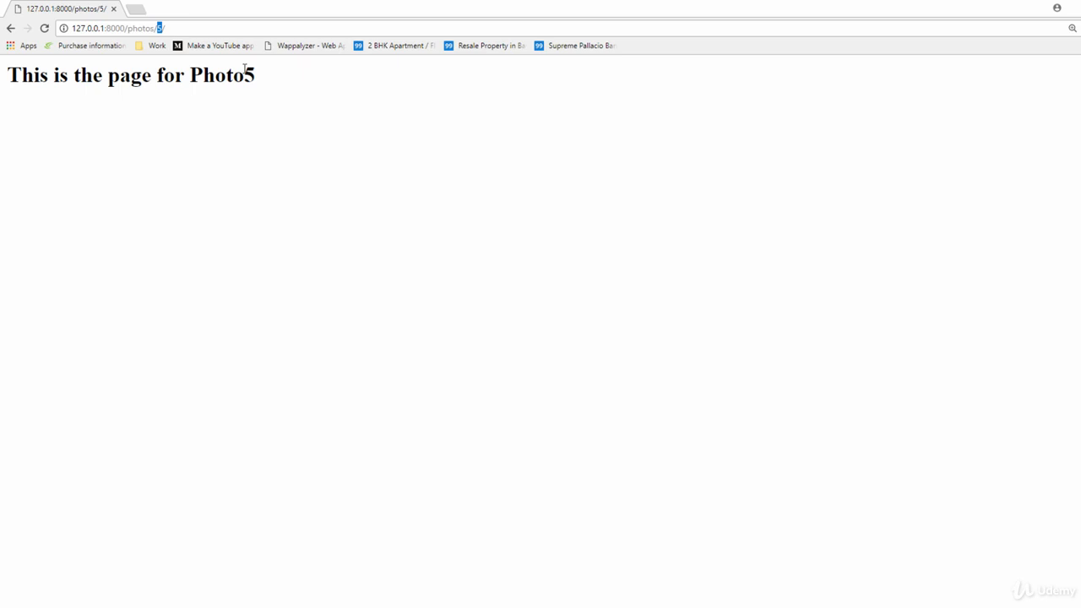
pyautogui.moveTo(194, 141)
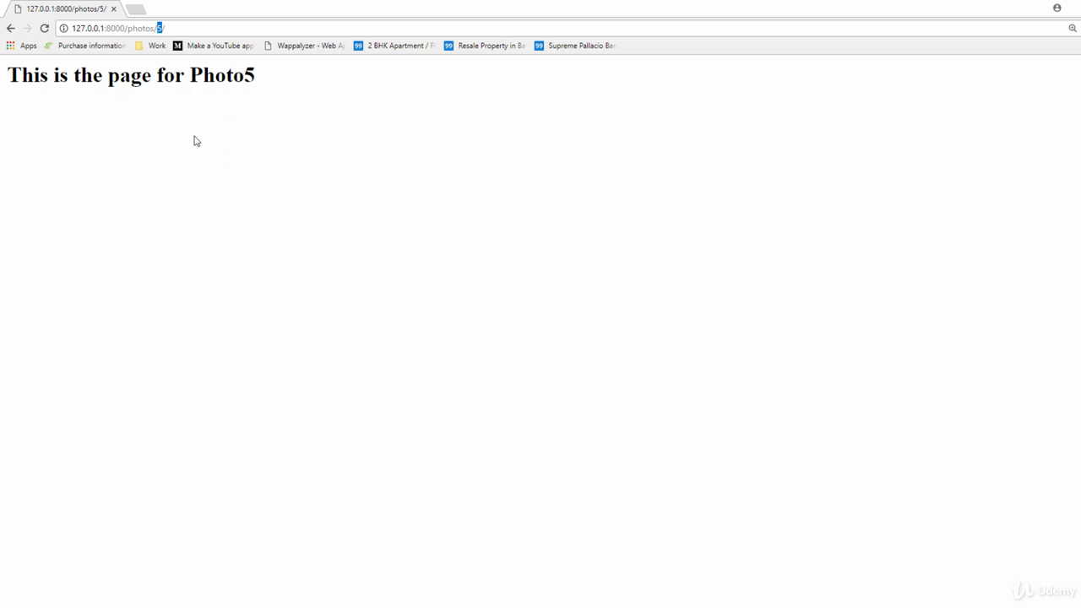
pyautogui.moveTo(167, 73)
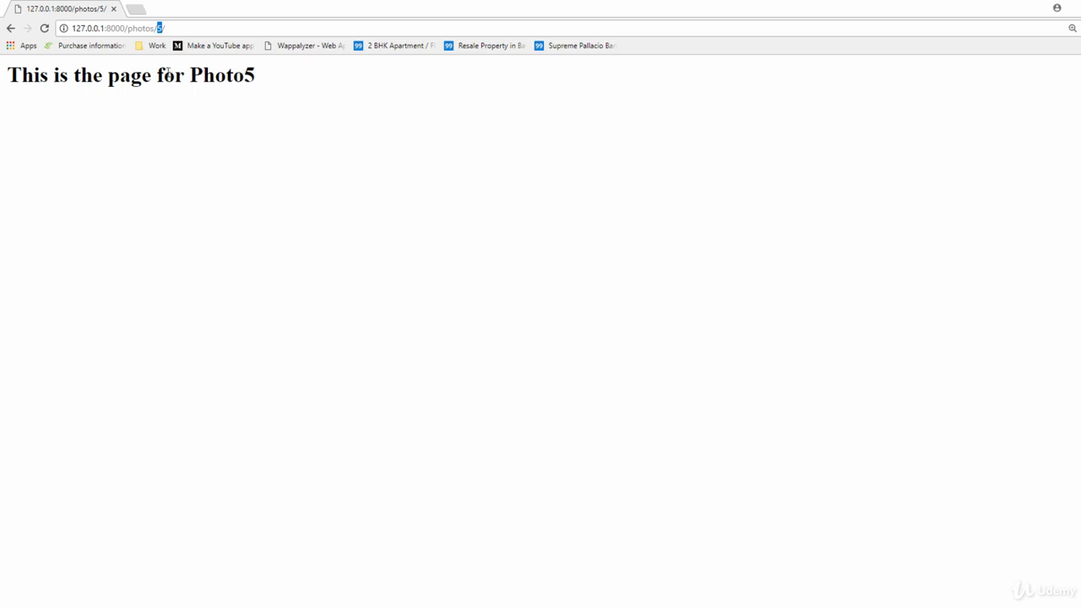
pyautogui.doubleClick(249, 76)
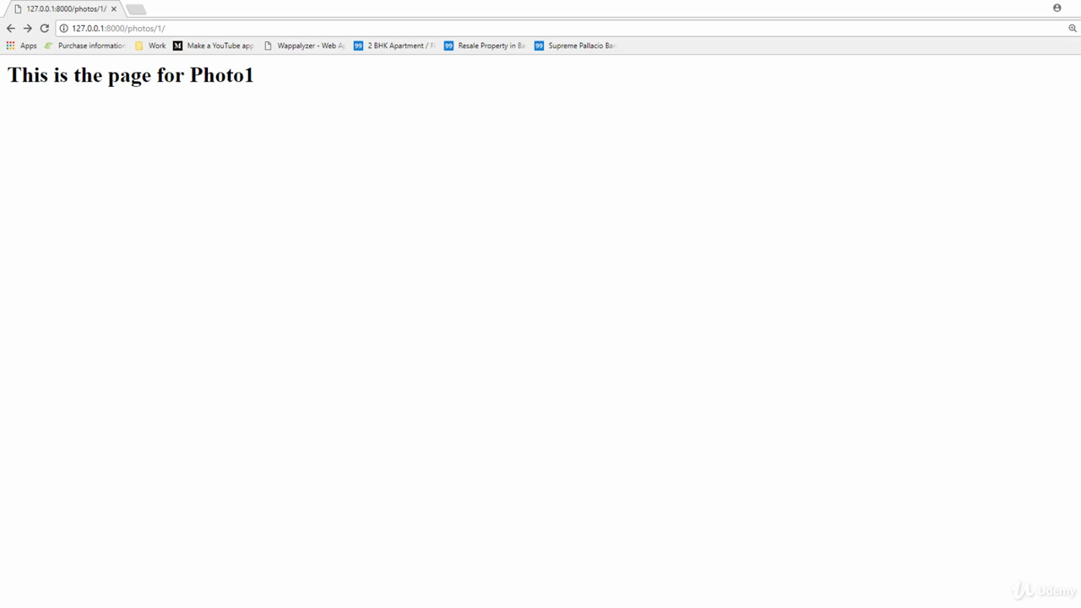
pyautogui.moveTo(212, 133)
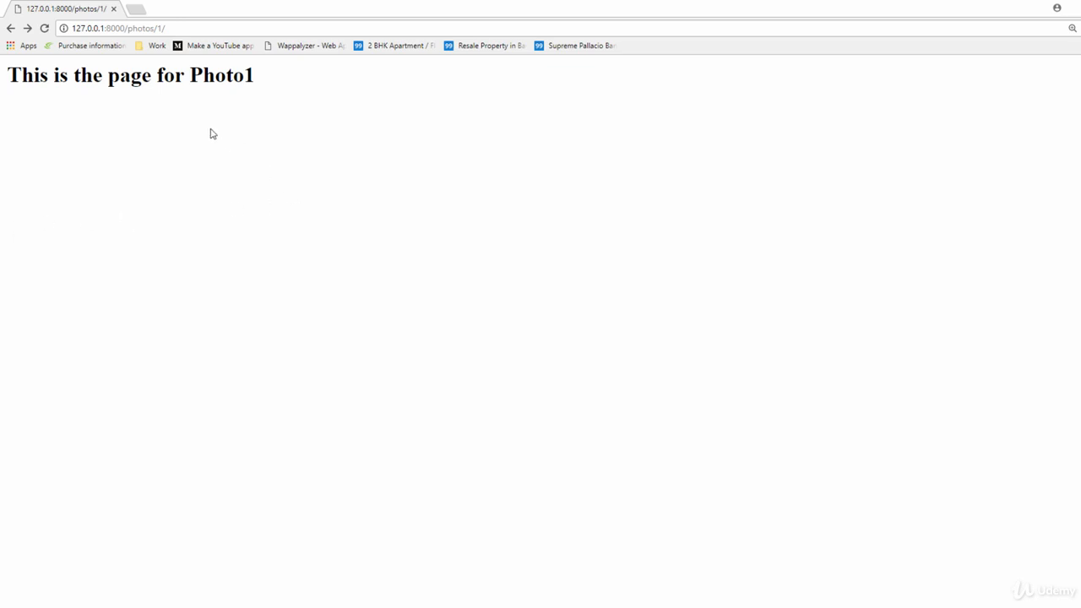
pyautogui.moveTo(198, 113)
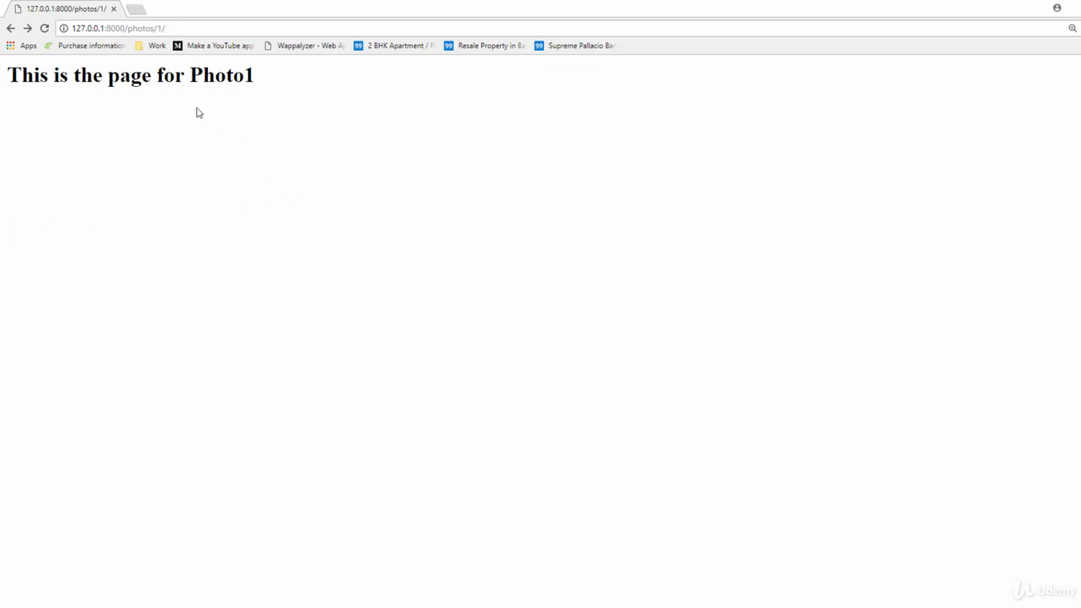
pyautogui.moveTo(121, 99)
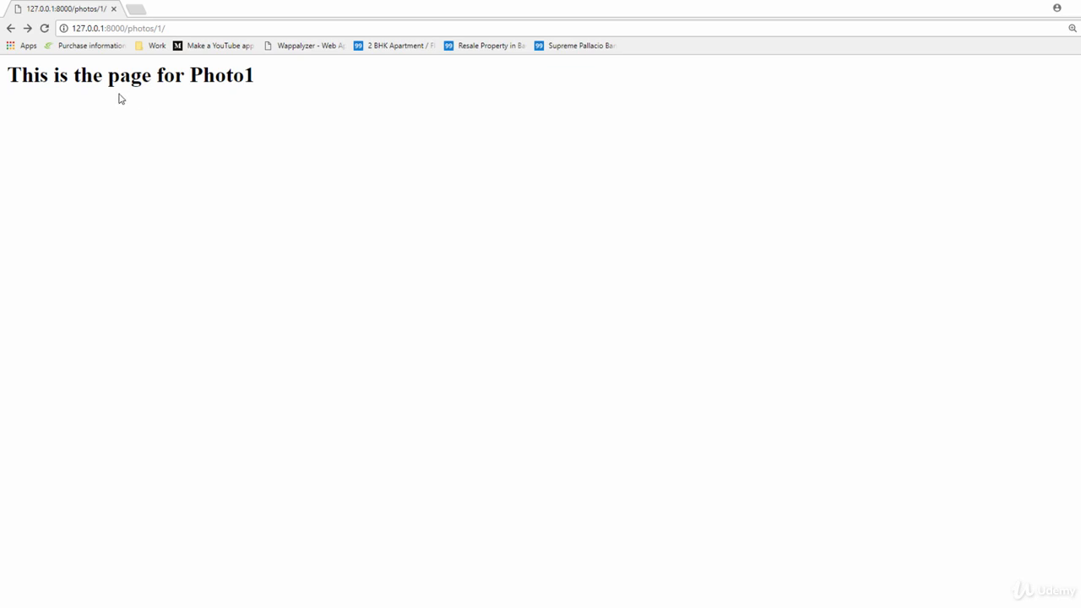
pyautogui.moveTo(100, 121)
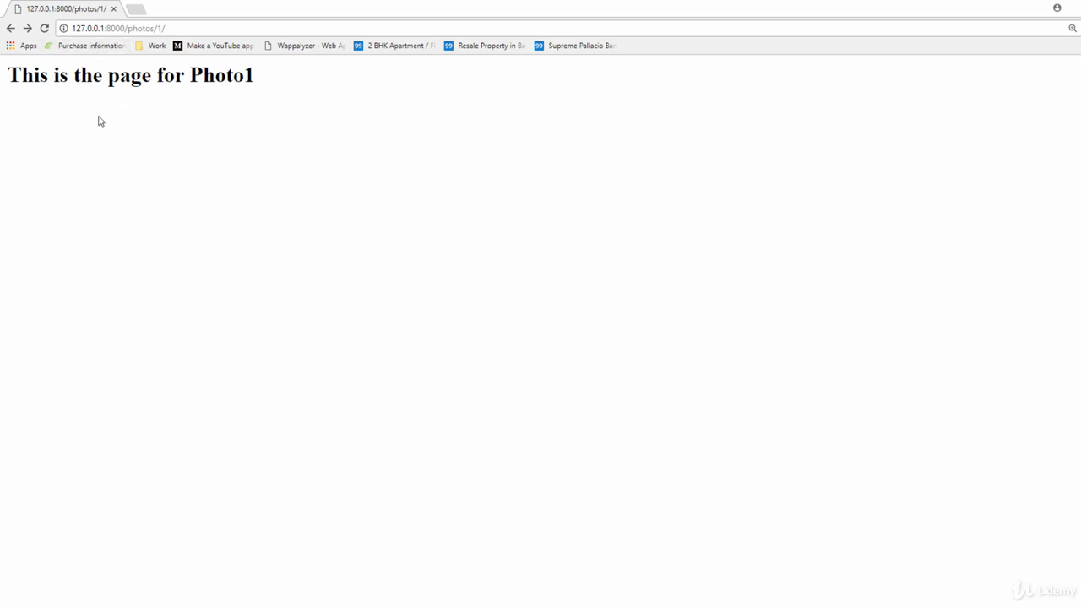
pyautogui.moveTo(98, 126)
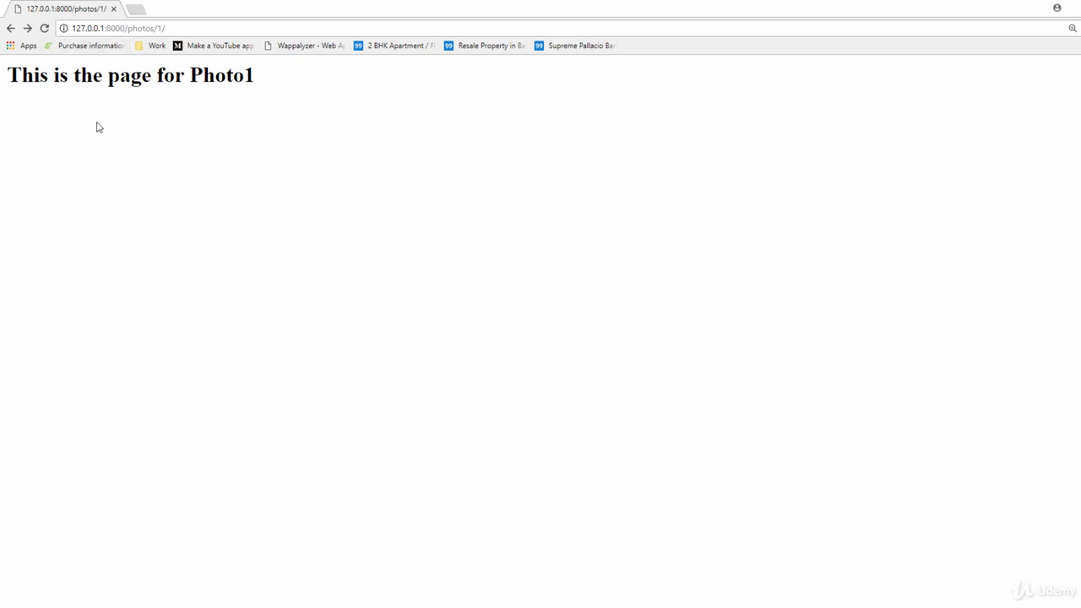